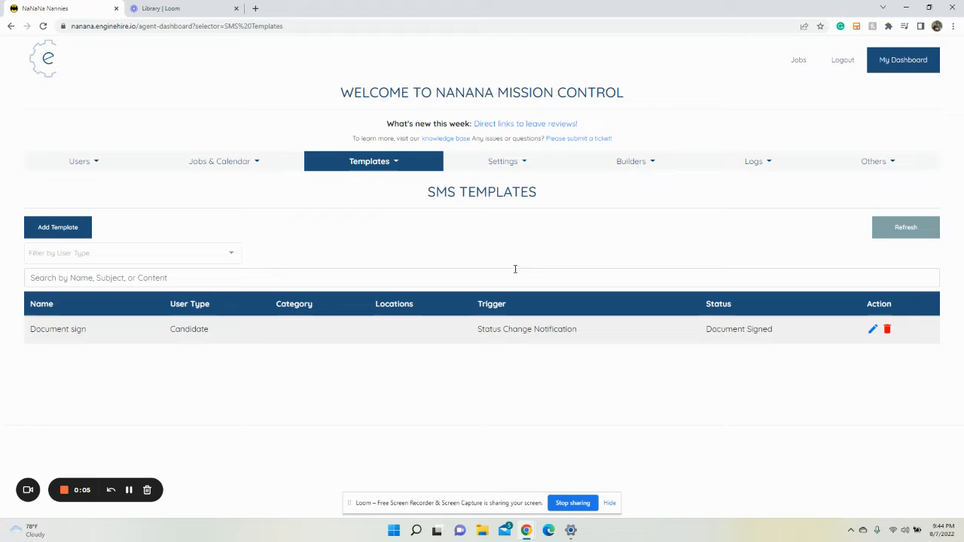
# - Start a new SMS template and name it 'Shift Job'
pyautogui.click(369, 160)
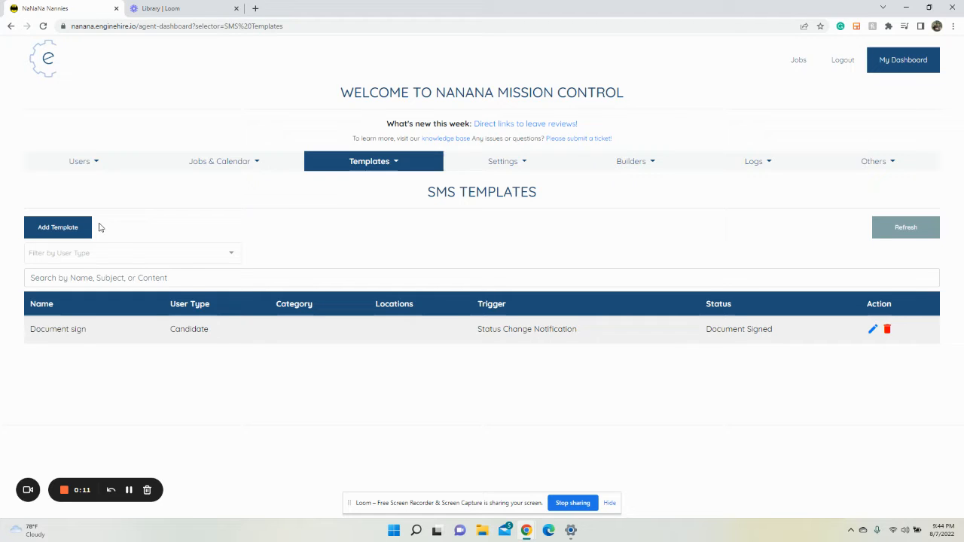
pyautogui.moveTo(87, 235)
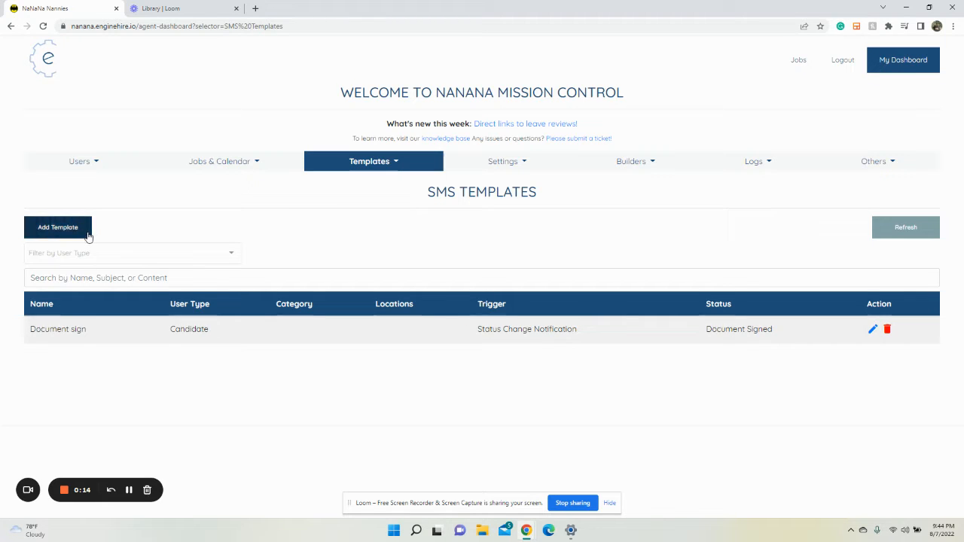
pyautogui.click(58, 226)
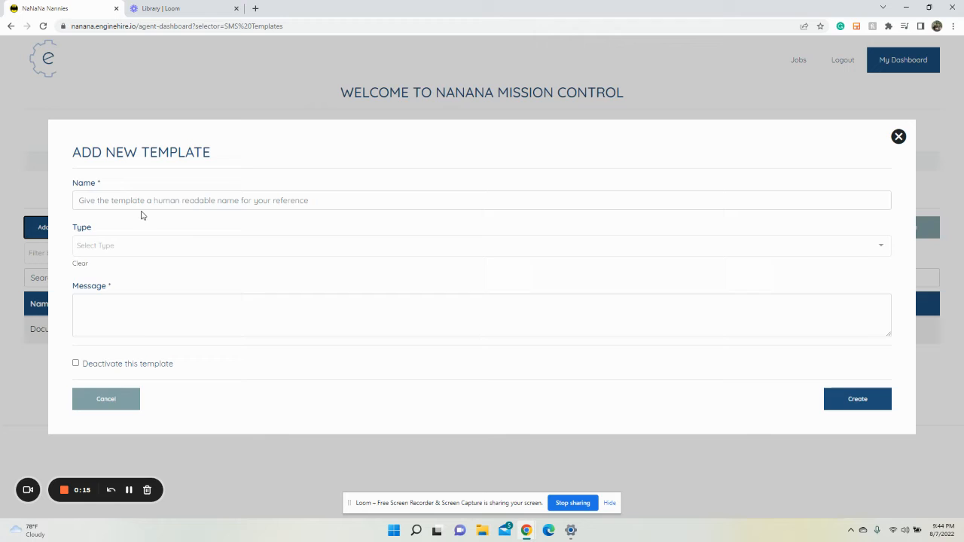
pyautogui.write('Shift Job')
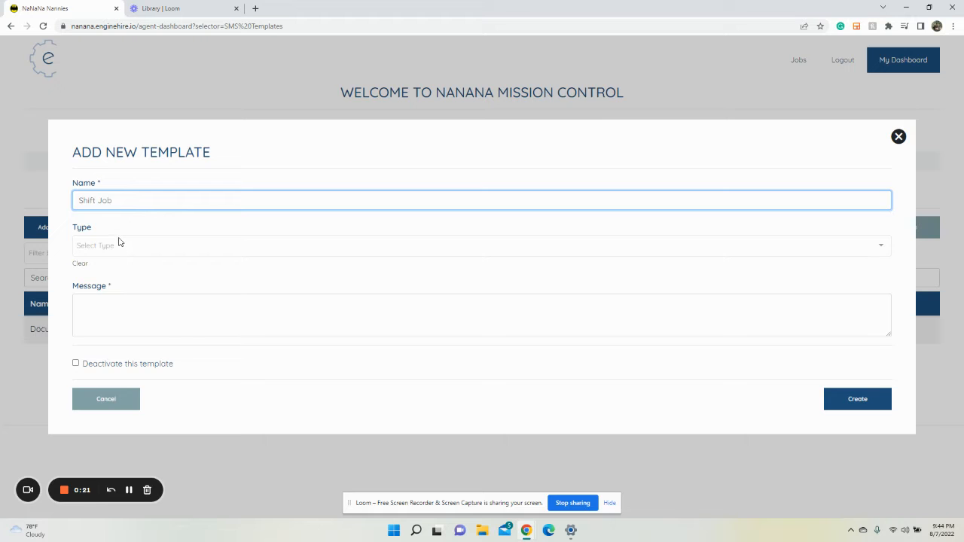
pyautogui.moveTo(129, 247)
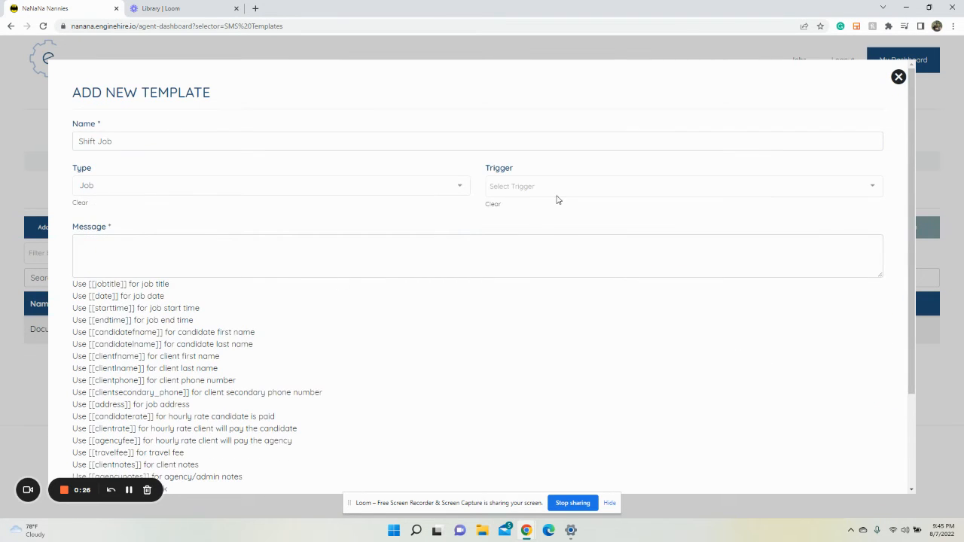
# - Choose Shift Job Broadcast from the Trigger dropdown
pyautogui.click(681, 186)
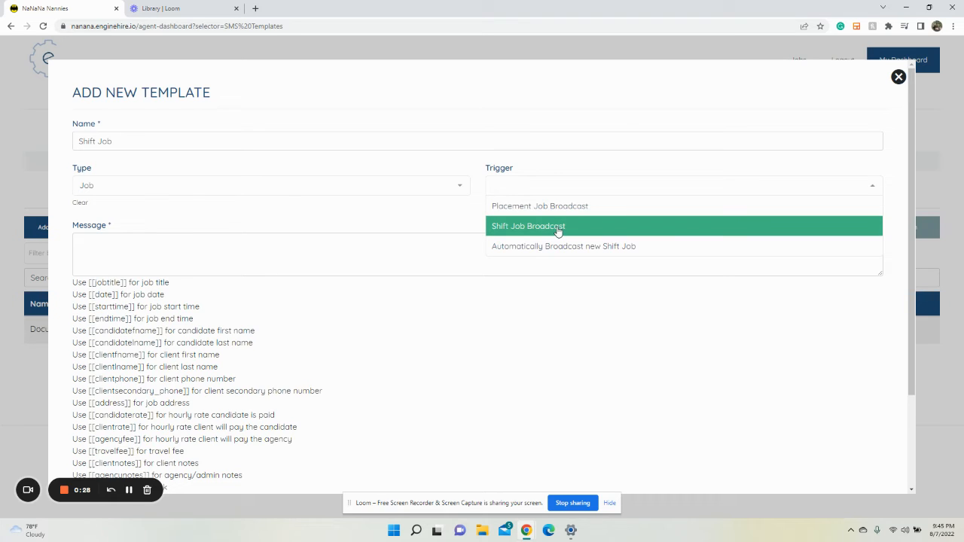
pyautogui.moveTo(562, 245)
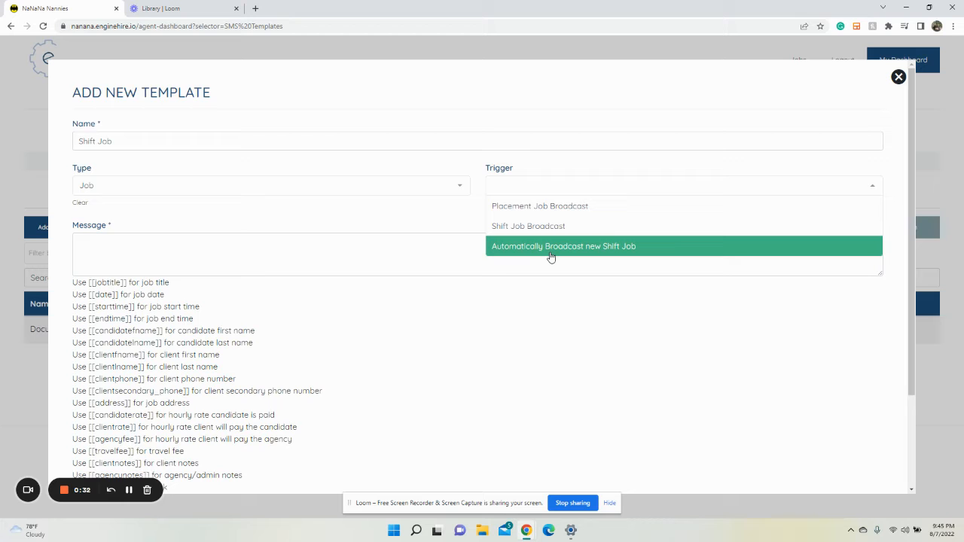
pyautogui.moveTo(539, 226)
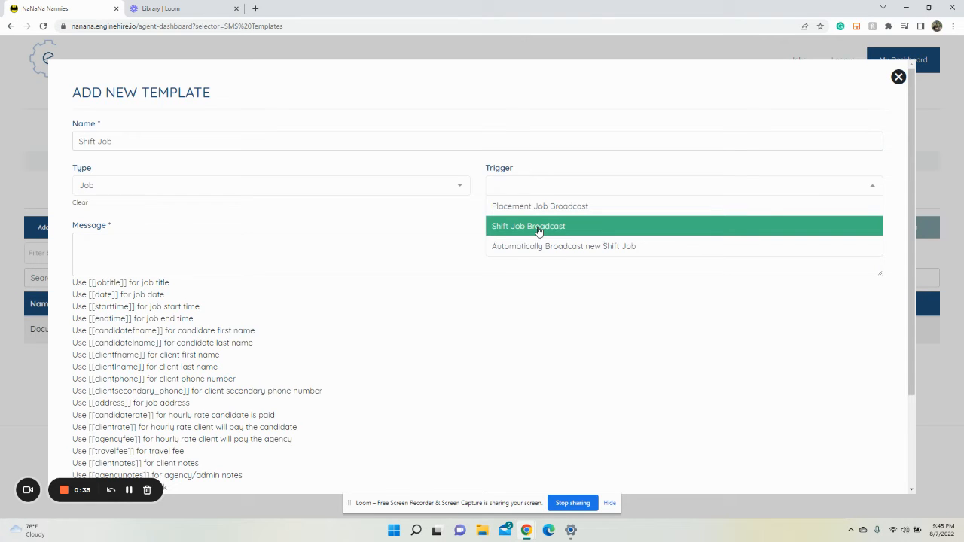
pyautogui.click(528, 226)
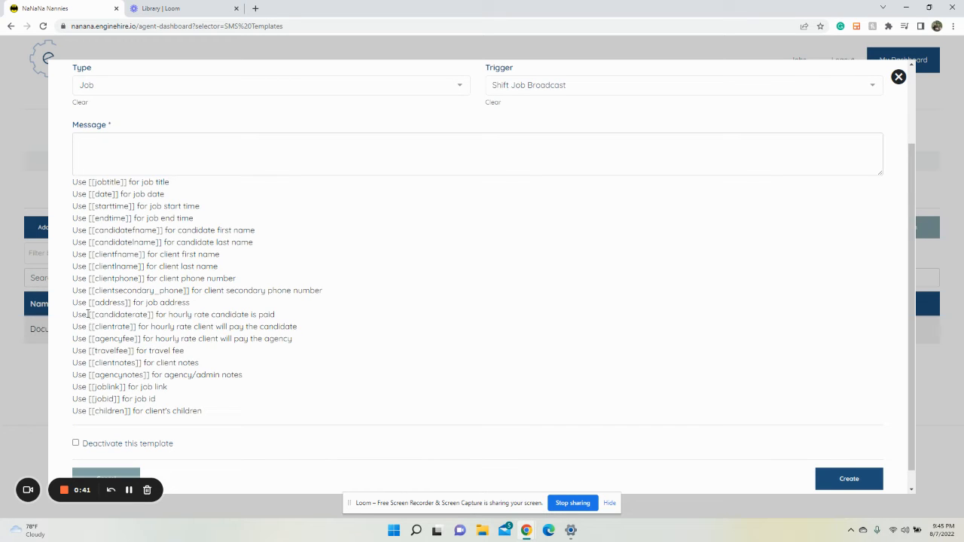
pyautogui.rightClick(108, 302)
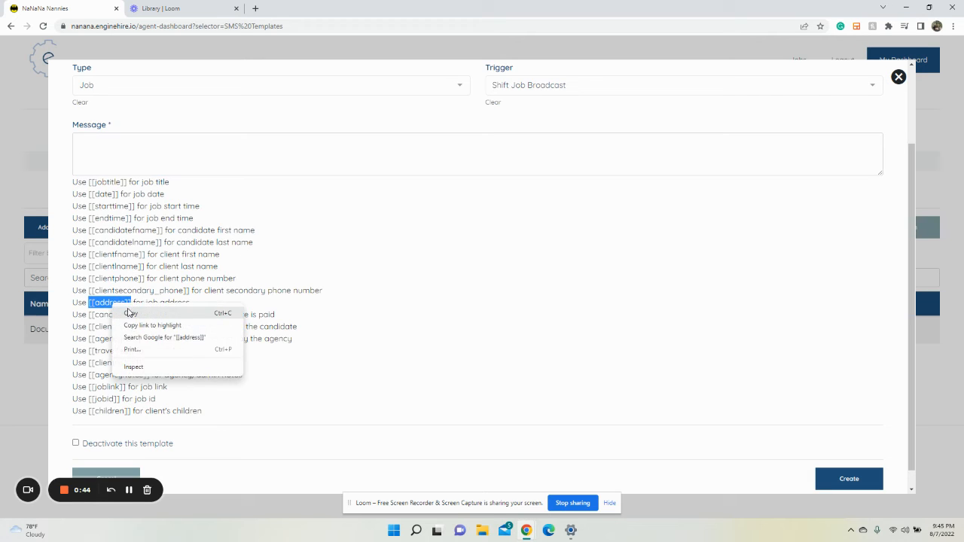
pyautogui.rightClick(477, 154)
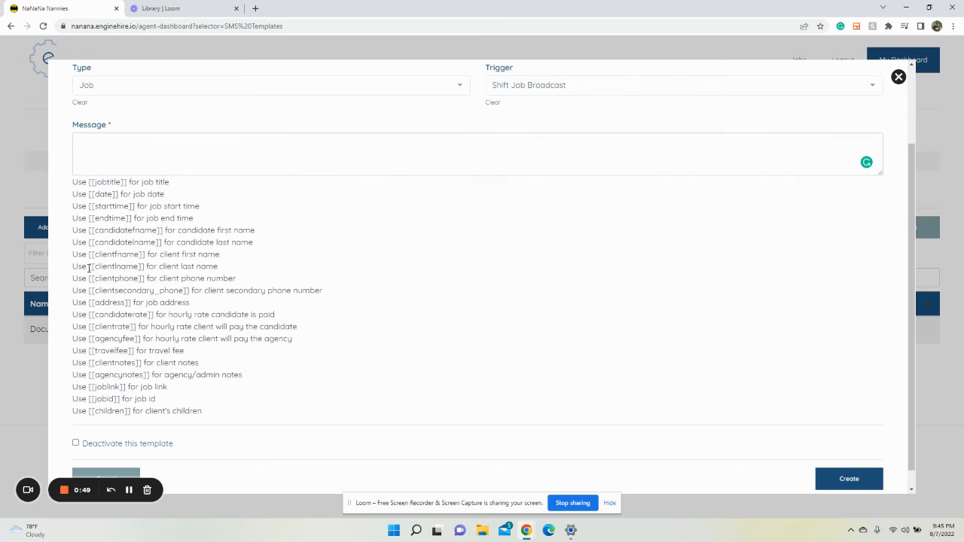
pyautogui.doubleClick(114, 266)
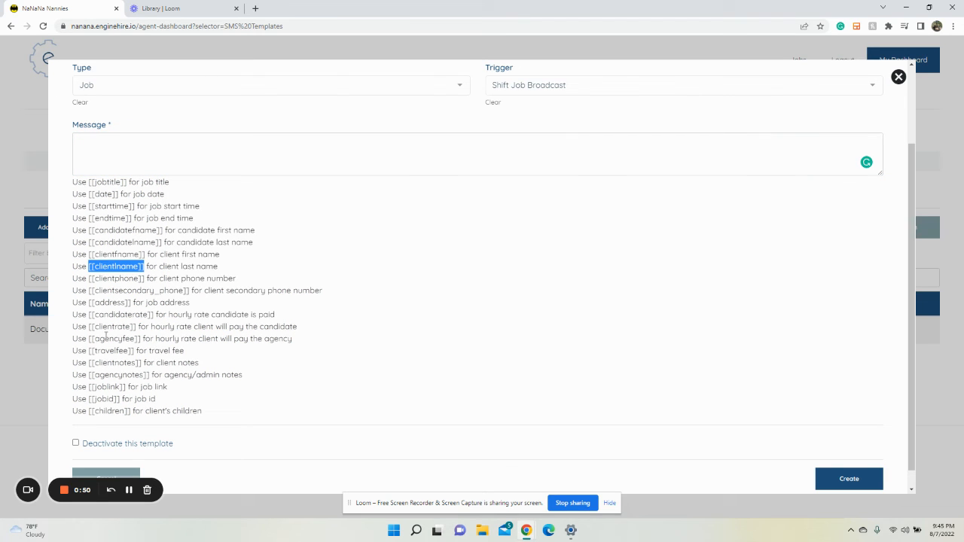
pyautogui.doubleClick(107, 387)
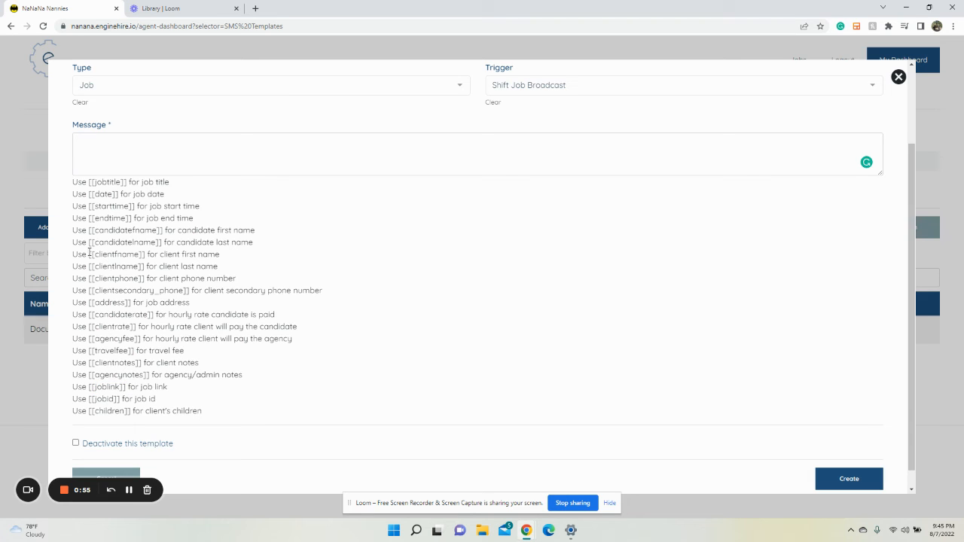
pyautogui.doubleClick(113, 253)
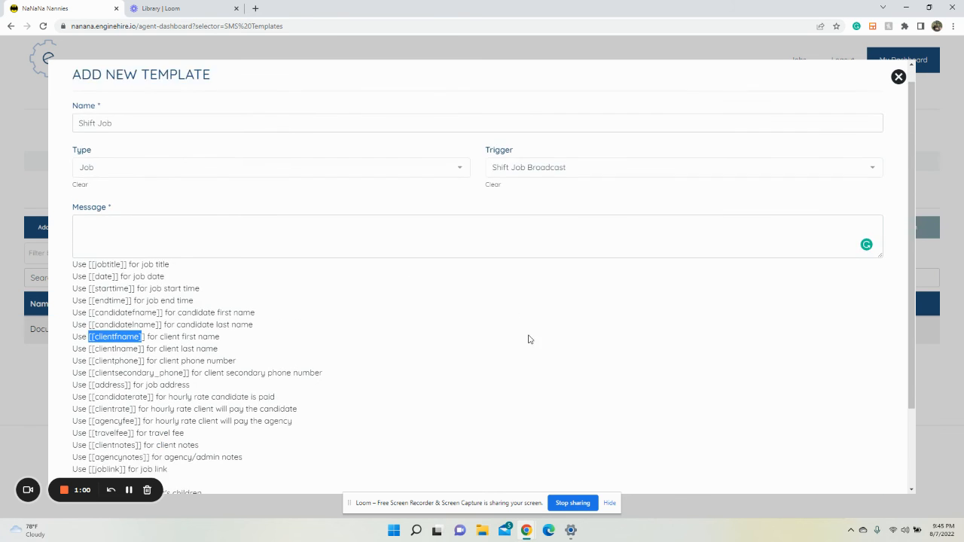
pyautogui.scroll(-3)
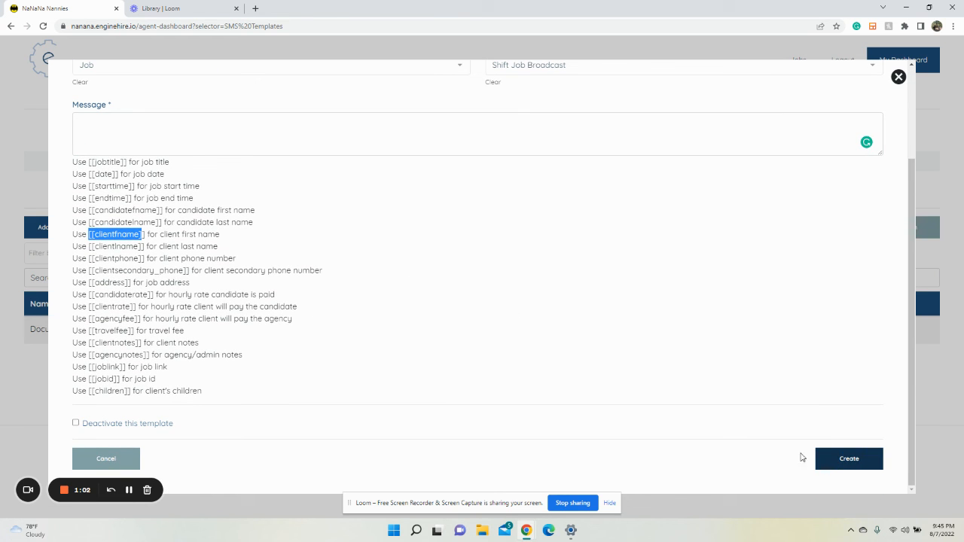